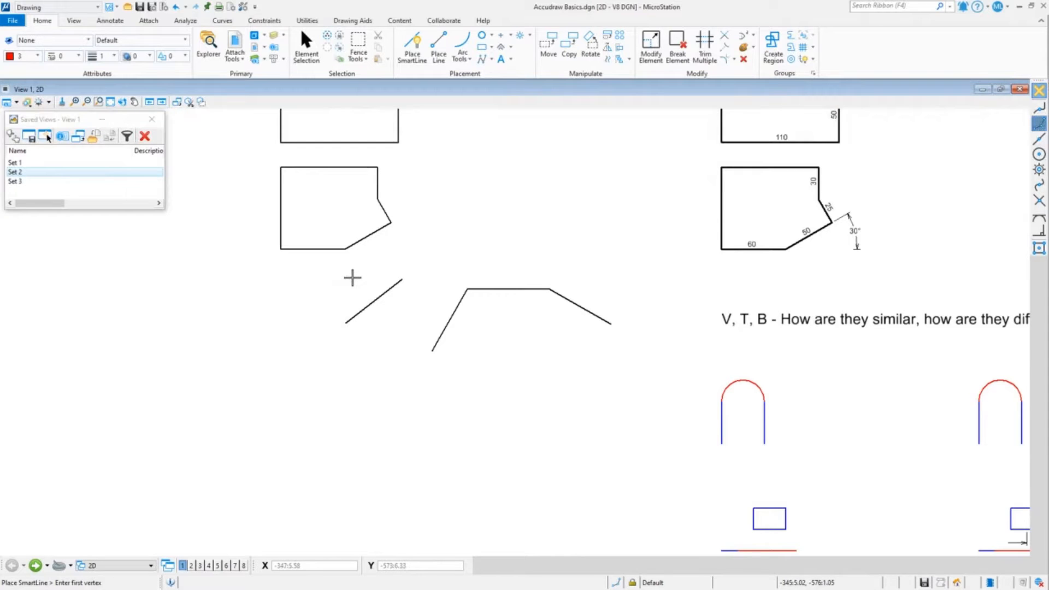
Select the polygon element and return to drawing SmartLines
left_click(306, 44)
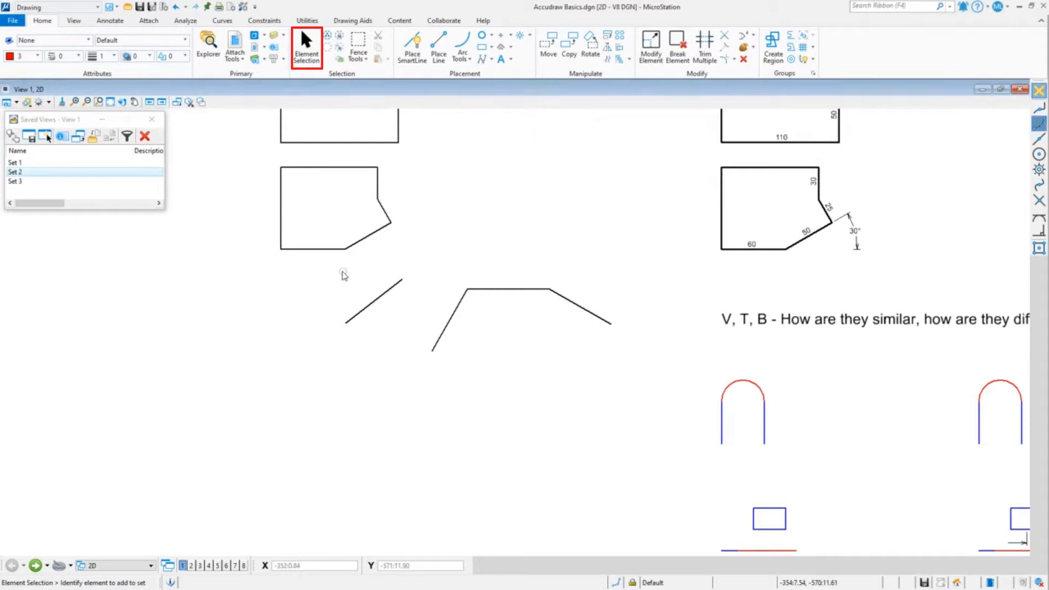
left_click(362, 139)
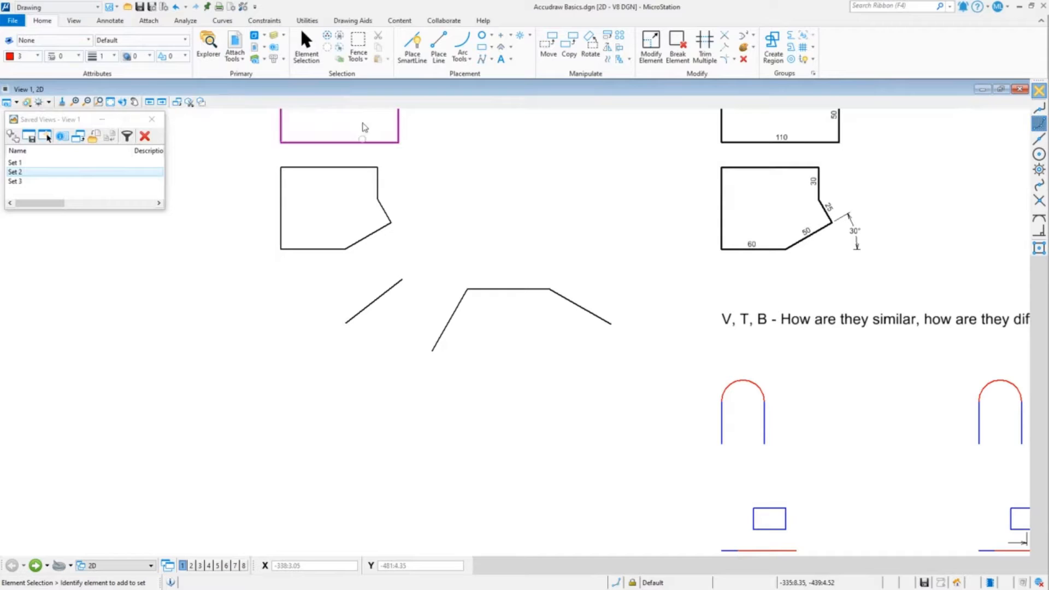
left_click(412, 47)
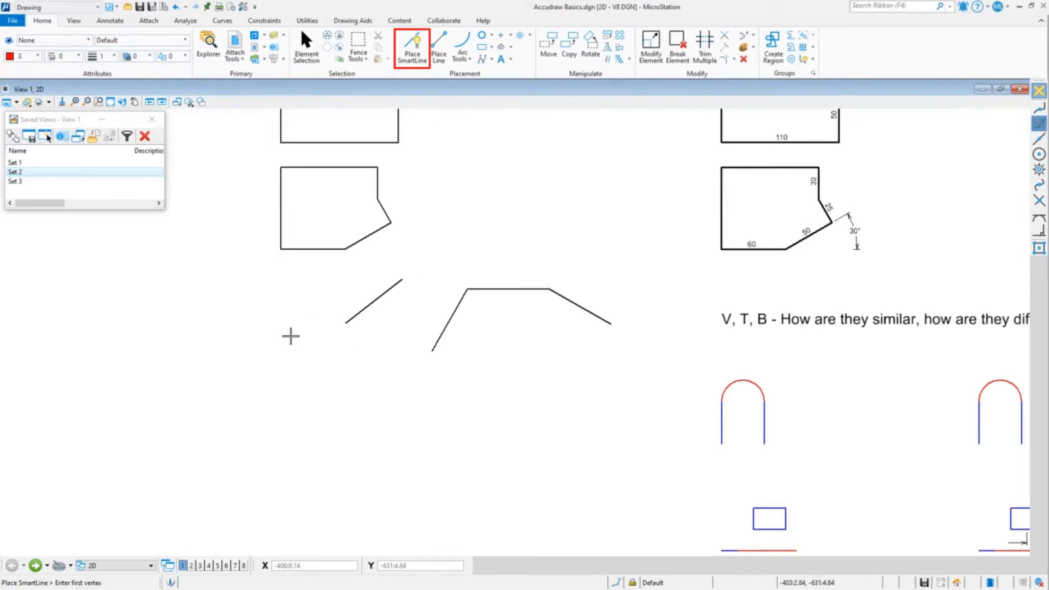
Start a red SmartLine below the polygon and aim its next vertex at the shape's center snap
left_click(280, 341)
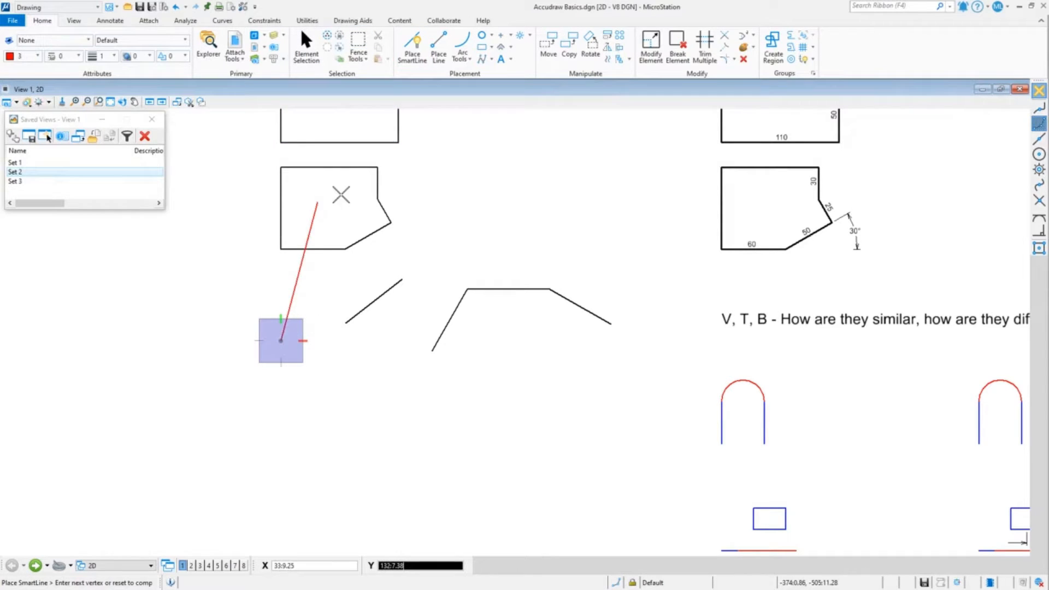
mouse_move(327, 201)
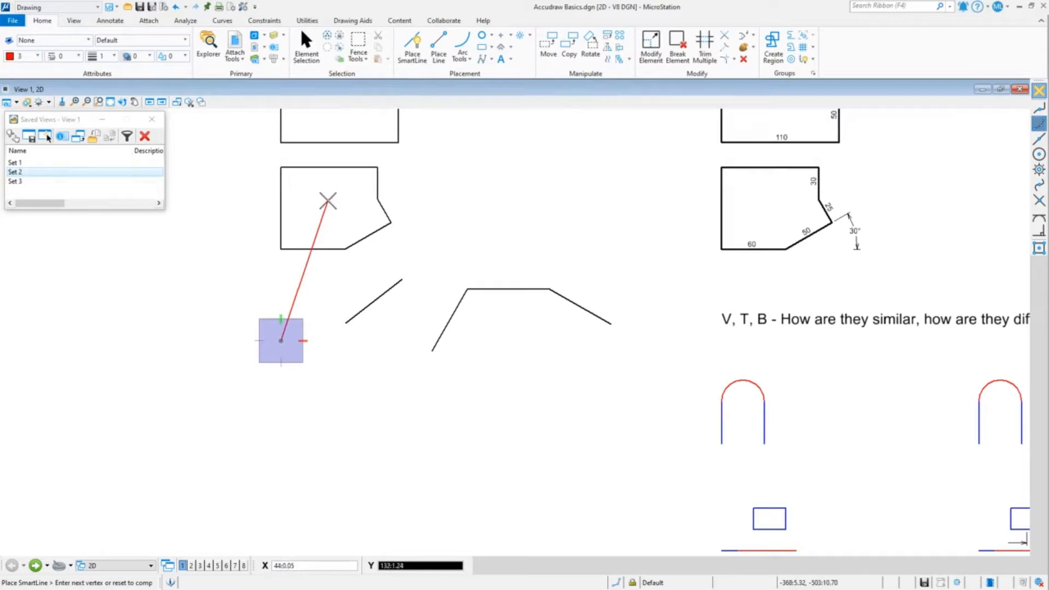
key("c")
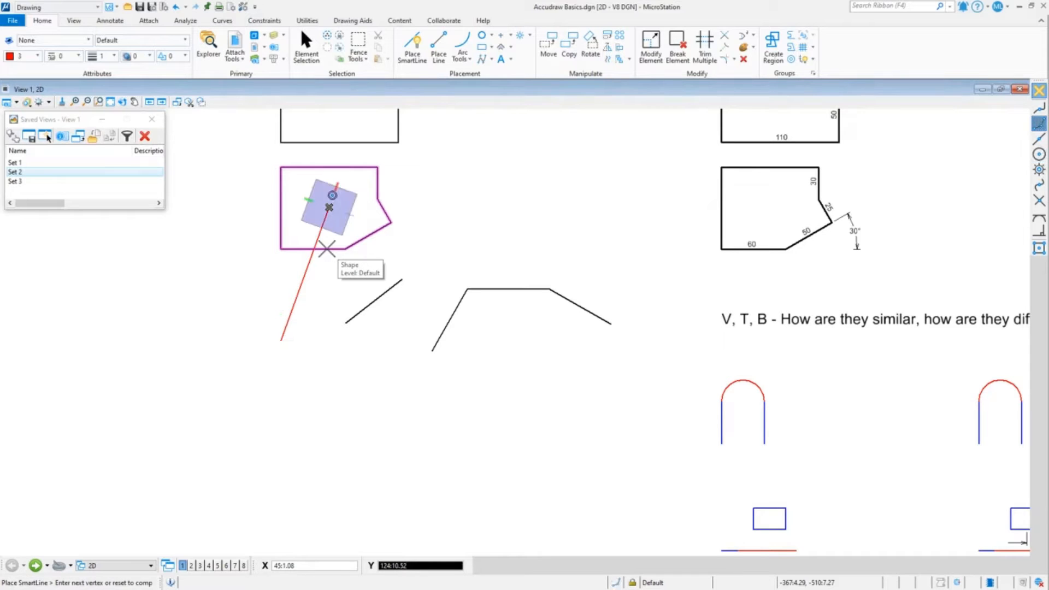
mouse_move(429, 261)
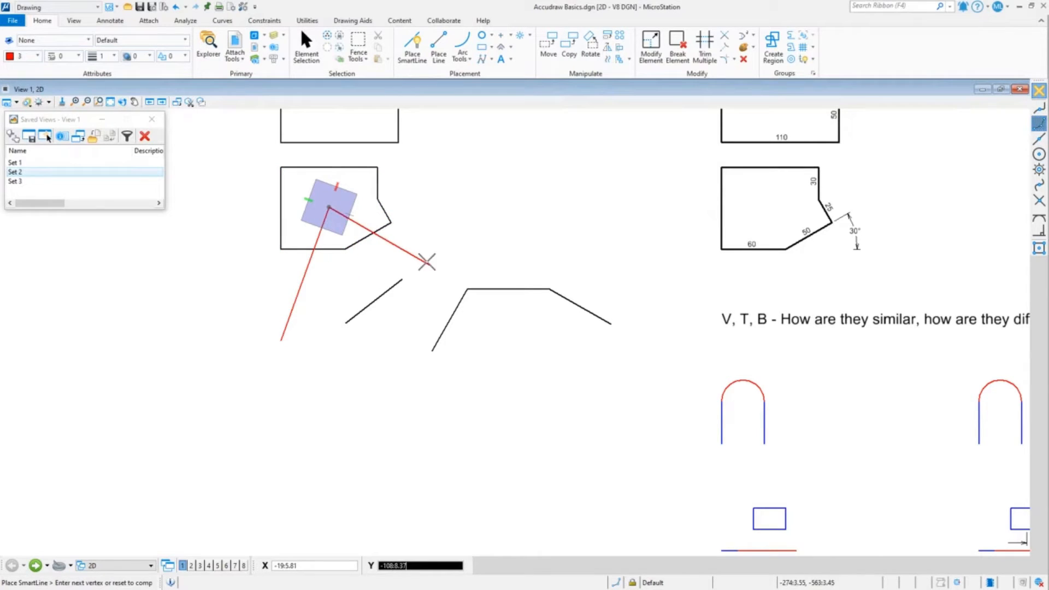
mouse_move(288, 153)
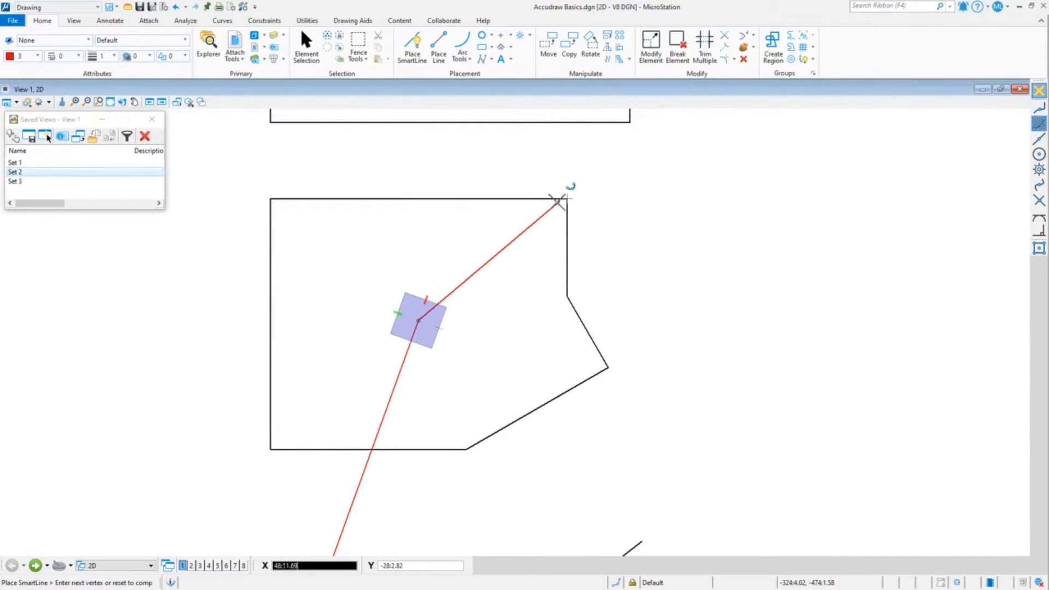
mouse_move(404, 224)
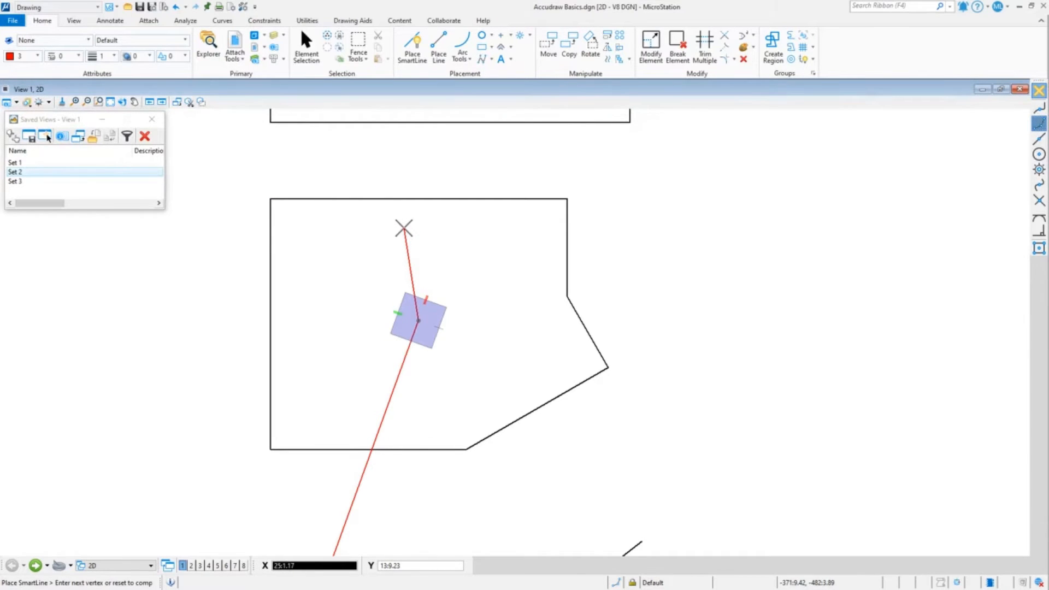
Set the keypoint snap divisor to 5 so snaps land on fifths of an element
key("k")
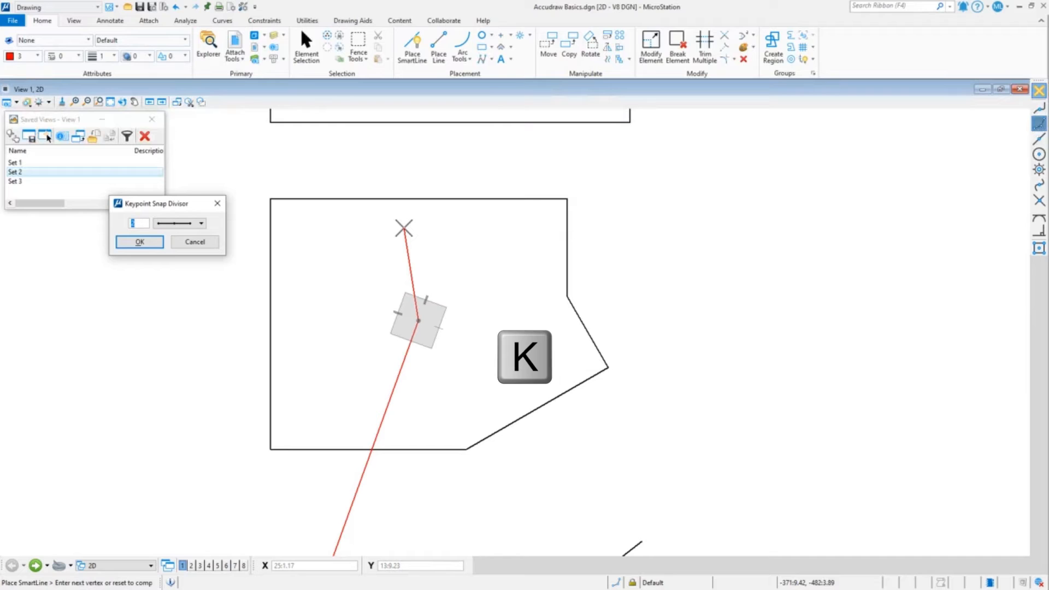
type("5")
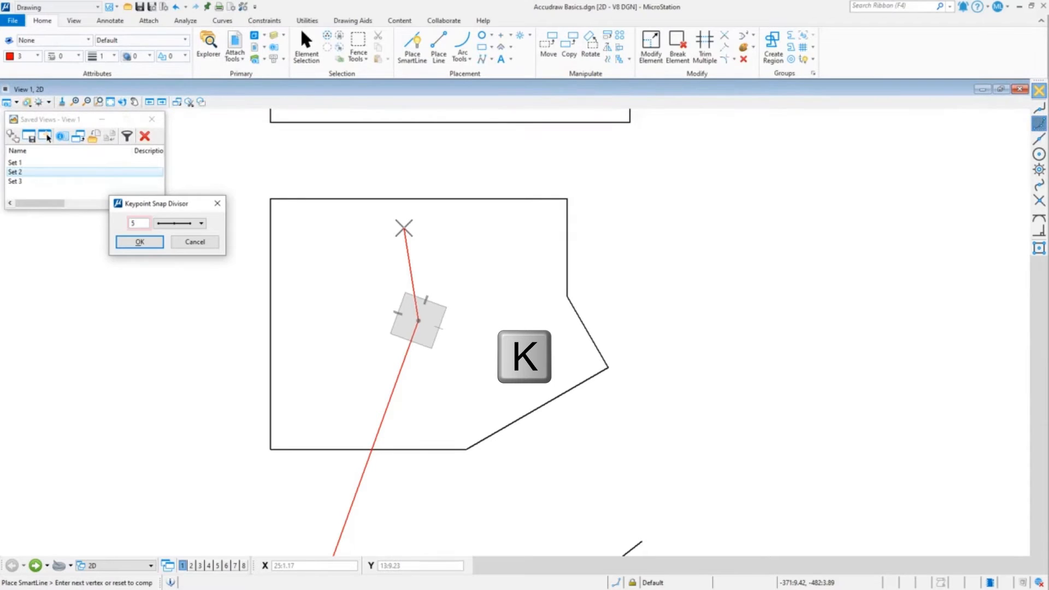
left_click(139, 241)
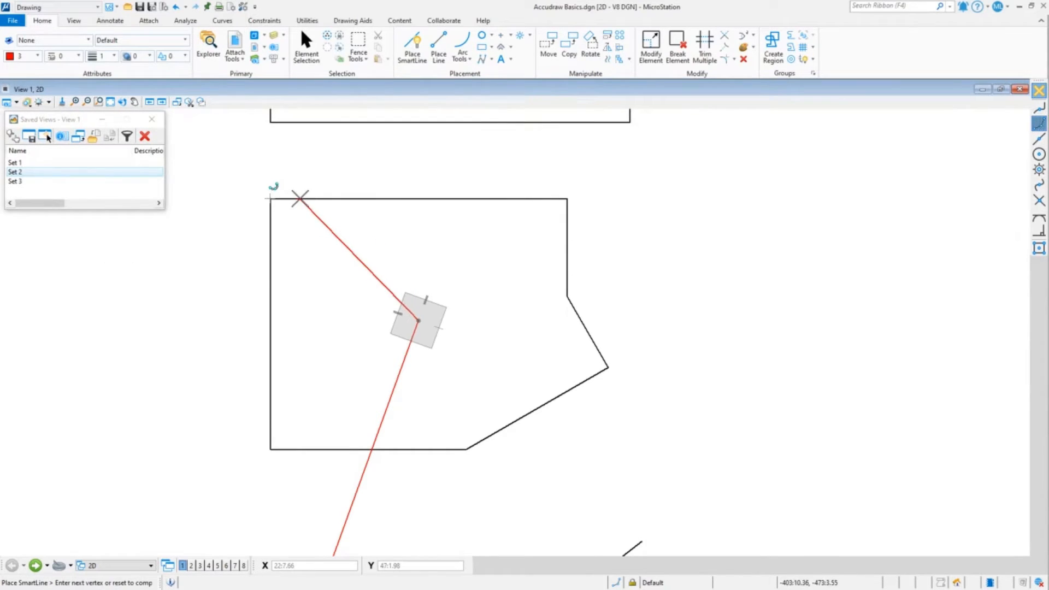
mouse_move(1024, 138)
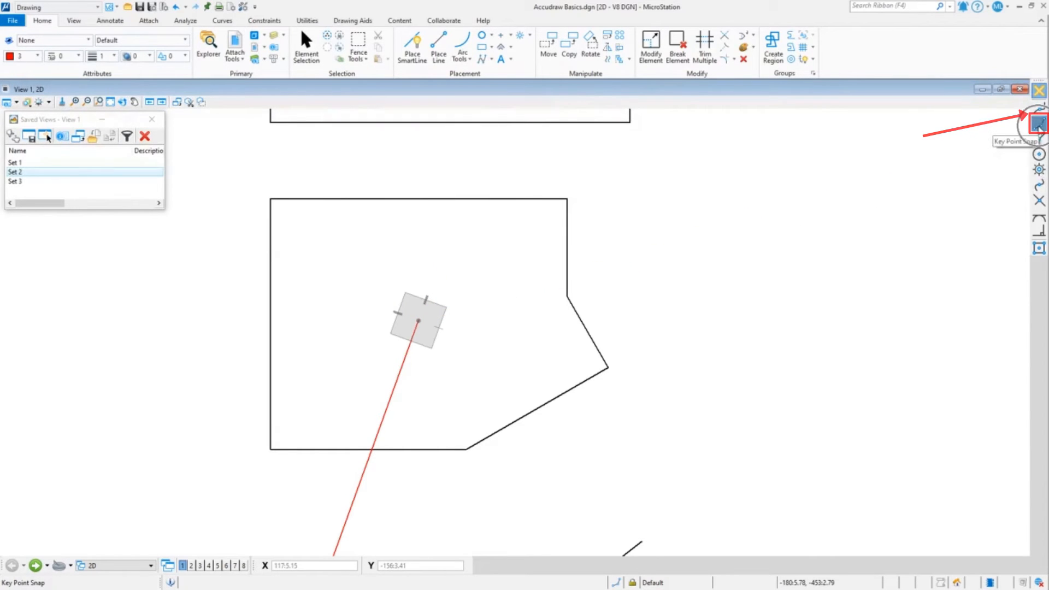
Switch snapping to fractional keypoints for the next SmartLine vertex
left_click(327, 201)
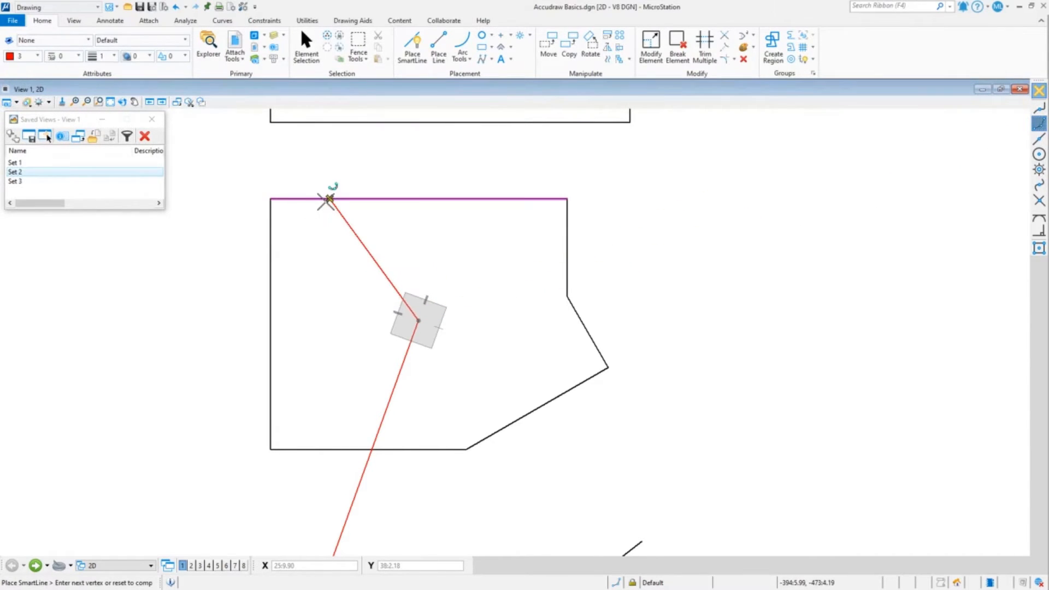
mouse_move(390, 199)
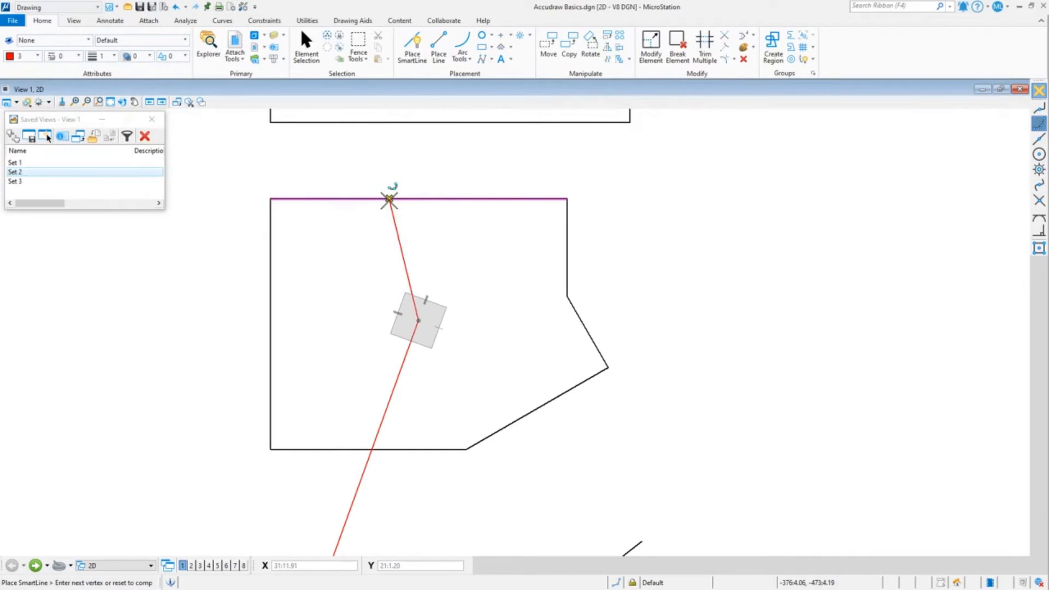
mouse_move(508, 199)
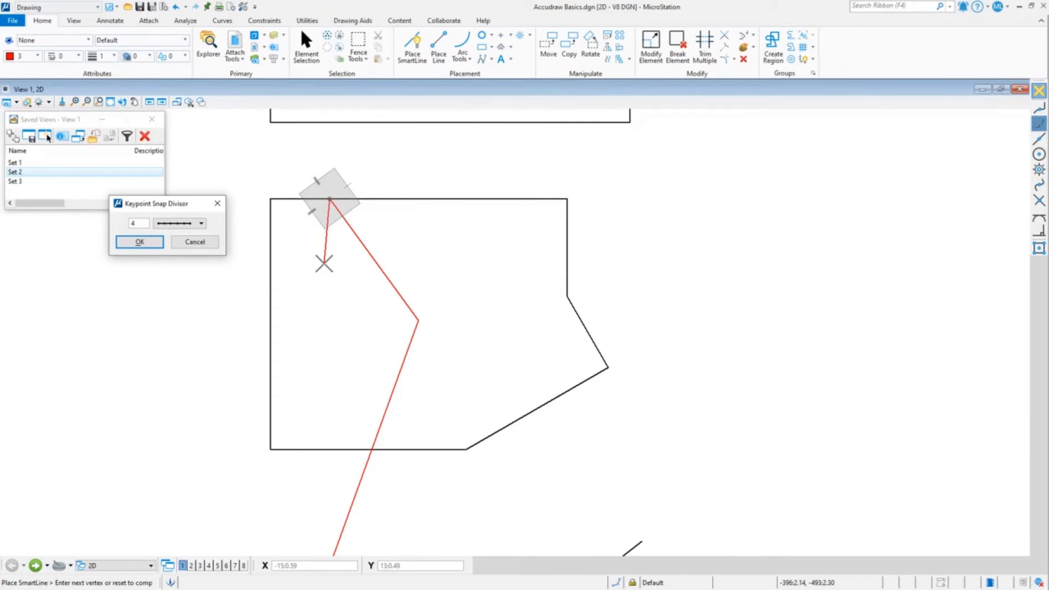
Confirm a keypoint snap divisor of 4
left_click(139, 241)
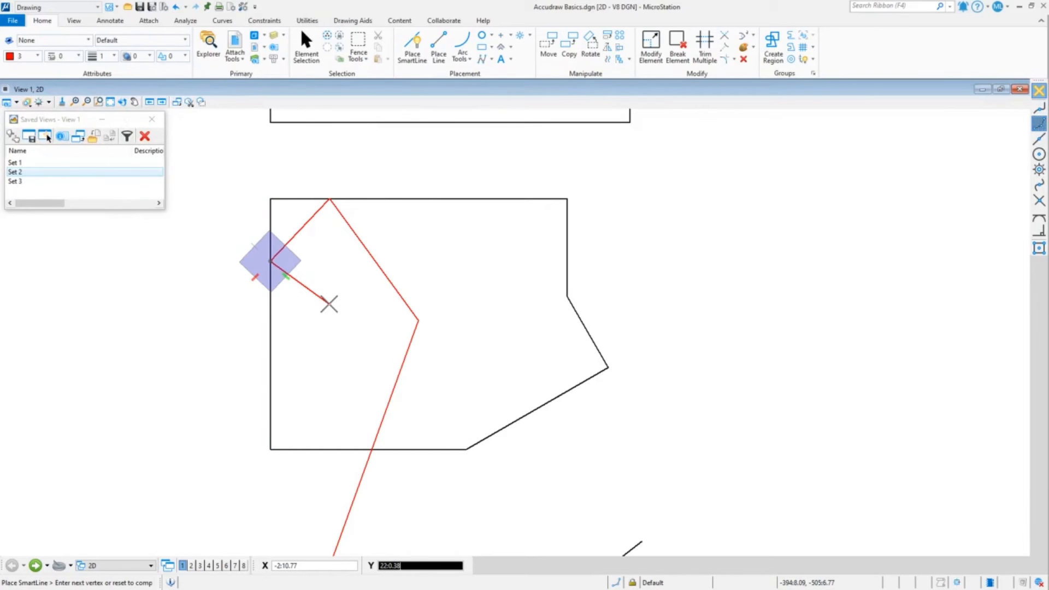
mouse_move(330, 307)
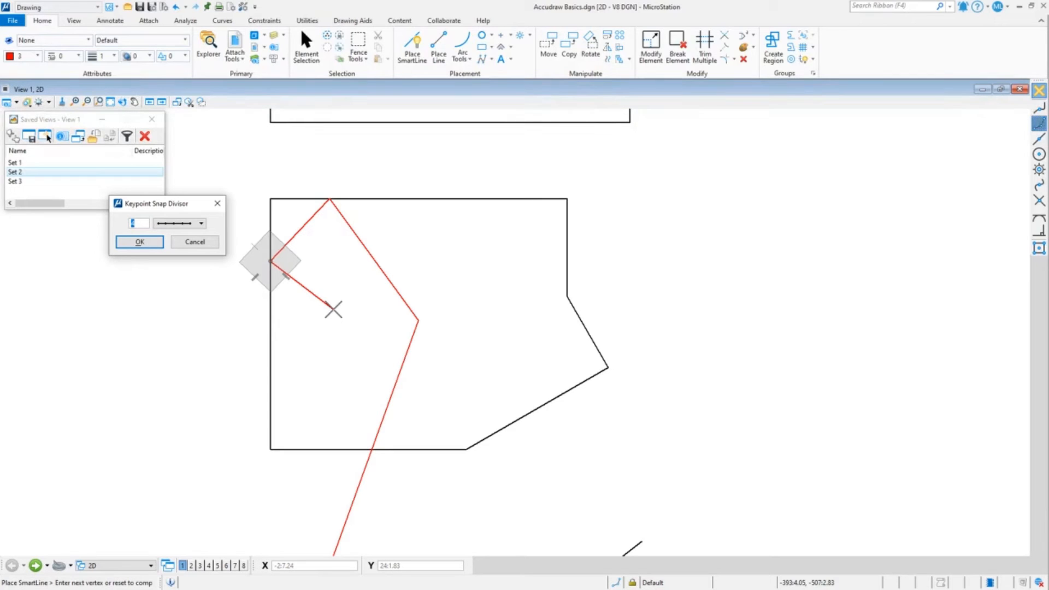
left_click(139, 242)
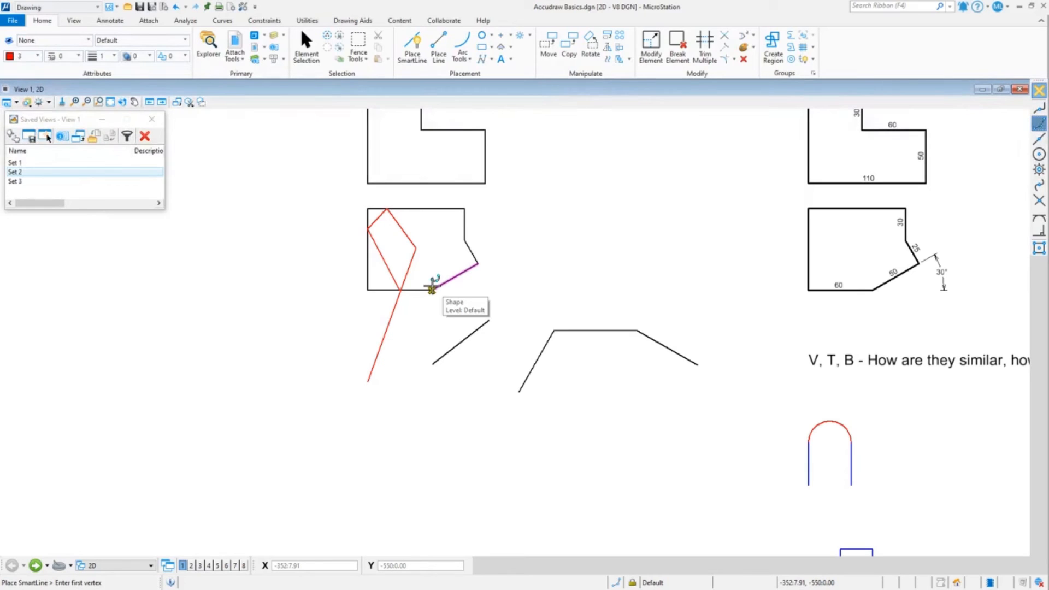
mouse_move(432, 288)
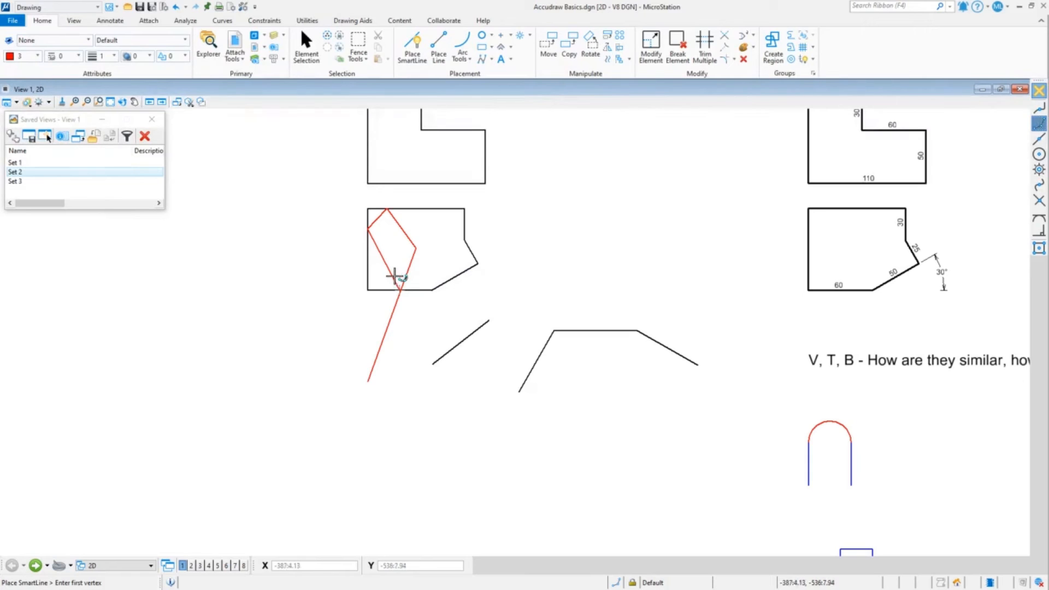
mouse_move(429, 299)
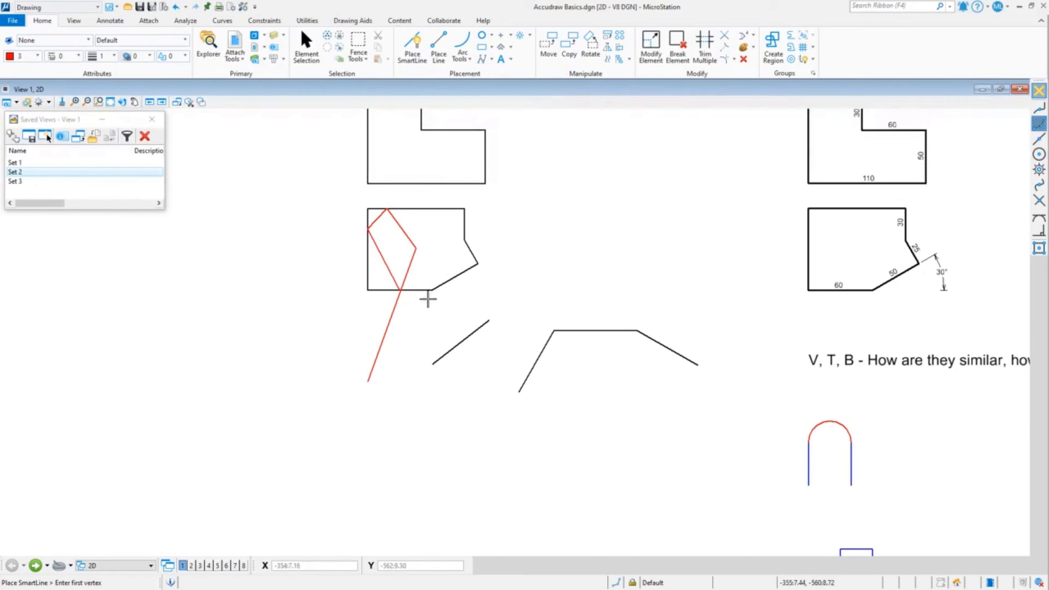